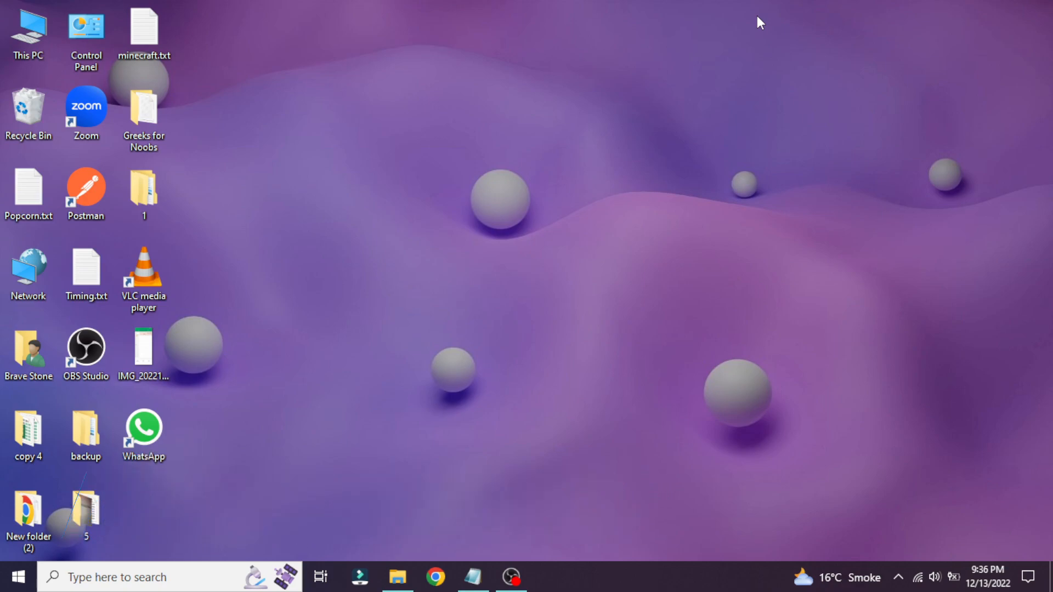
mouse_move(222, 541)
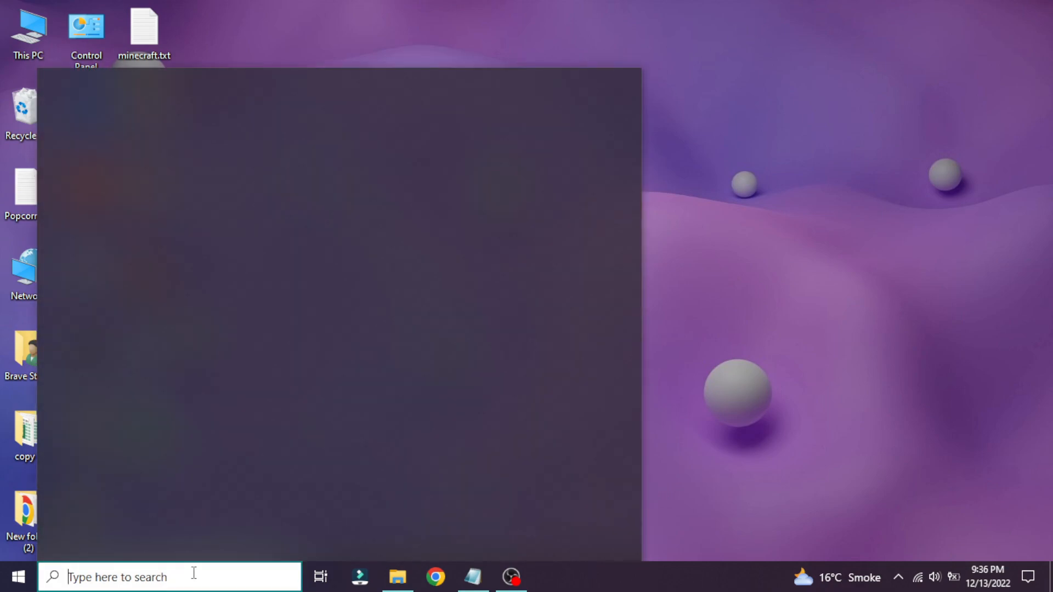
Step: Search 'add or remove programs' from Start and launch the Apps & features settings page
type("add or remove programs")
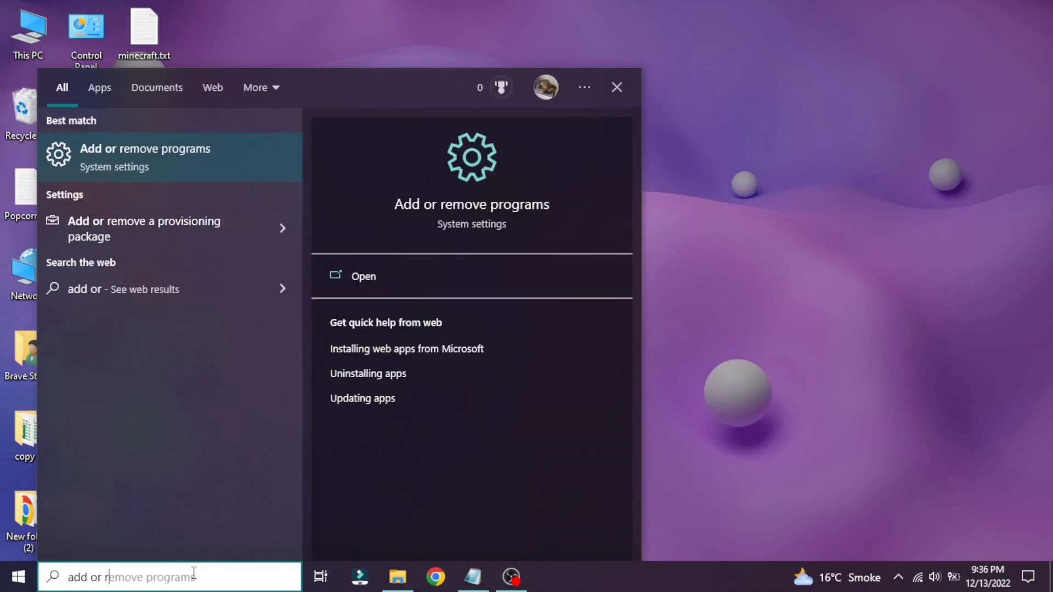
type("emove")
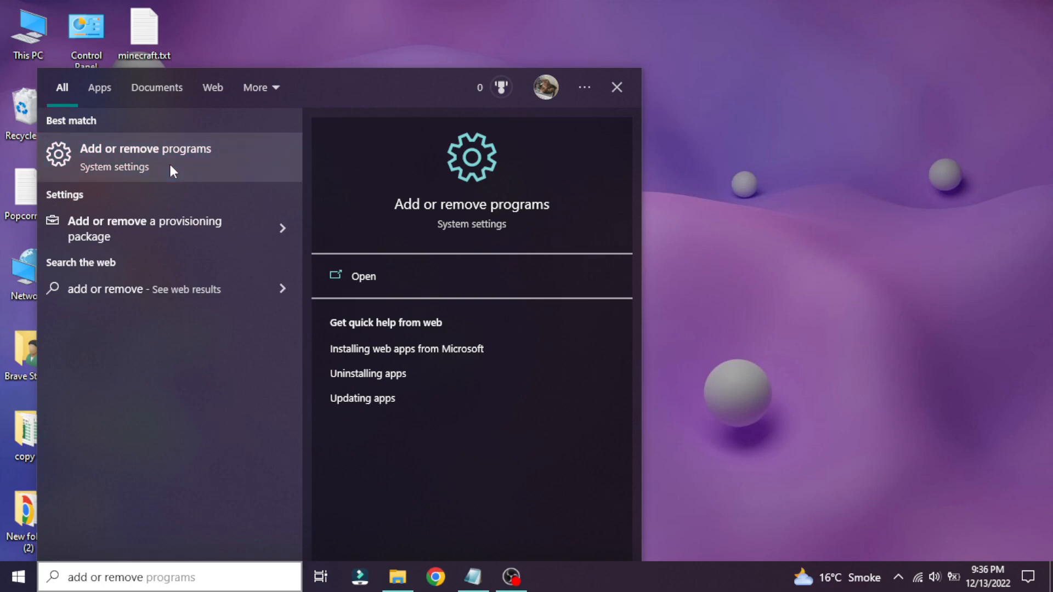
left_click(363, 276)
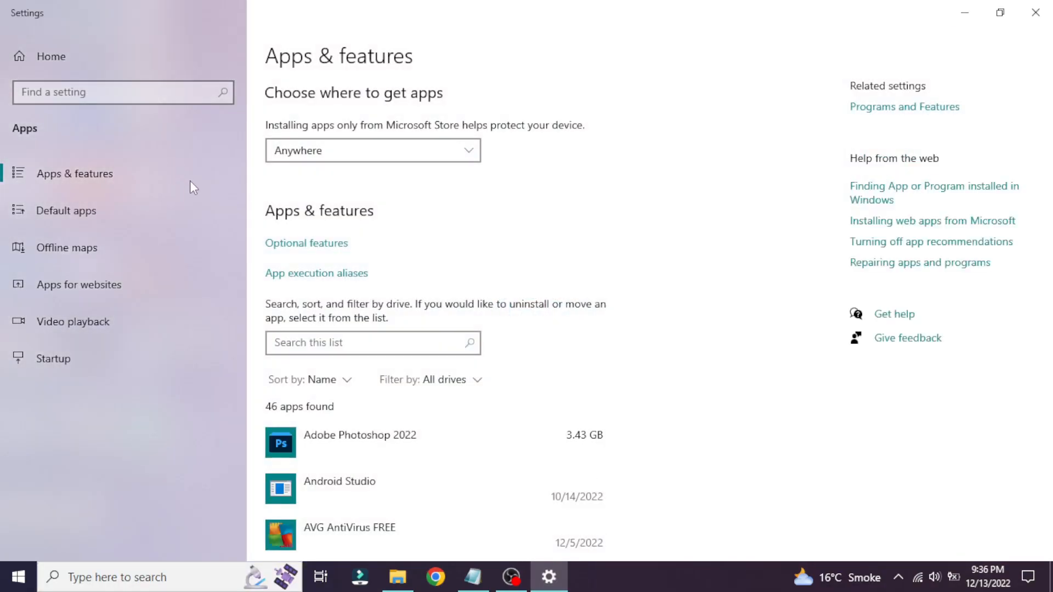
Step: Scroll the installed apps list down to the Facebook app by Meta
scroll("down", 3)
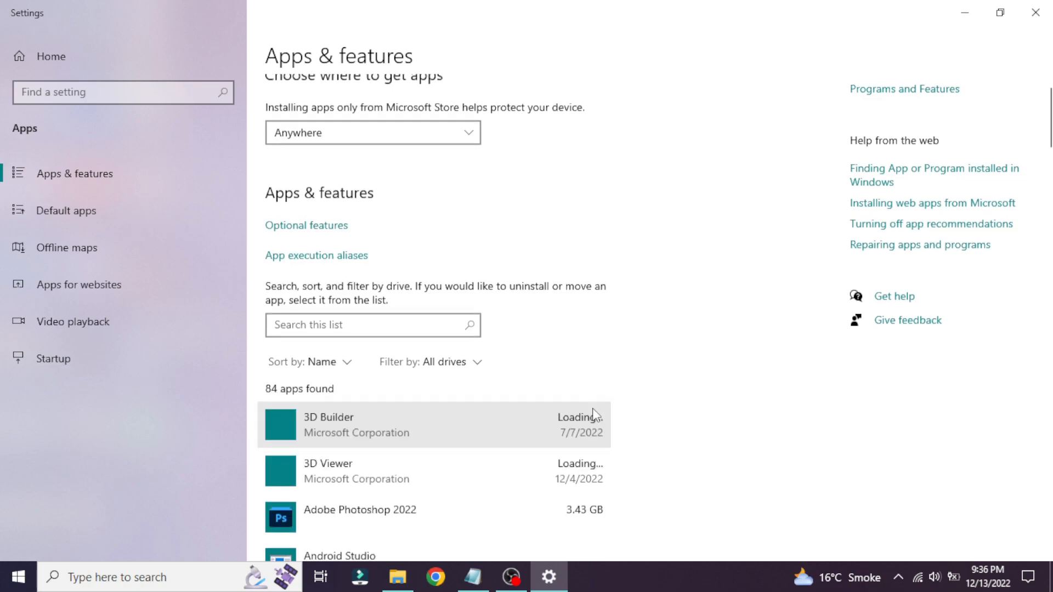
scroll("down", 3)
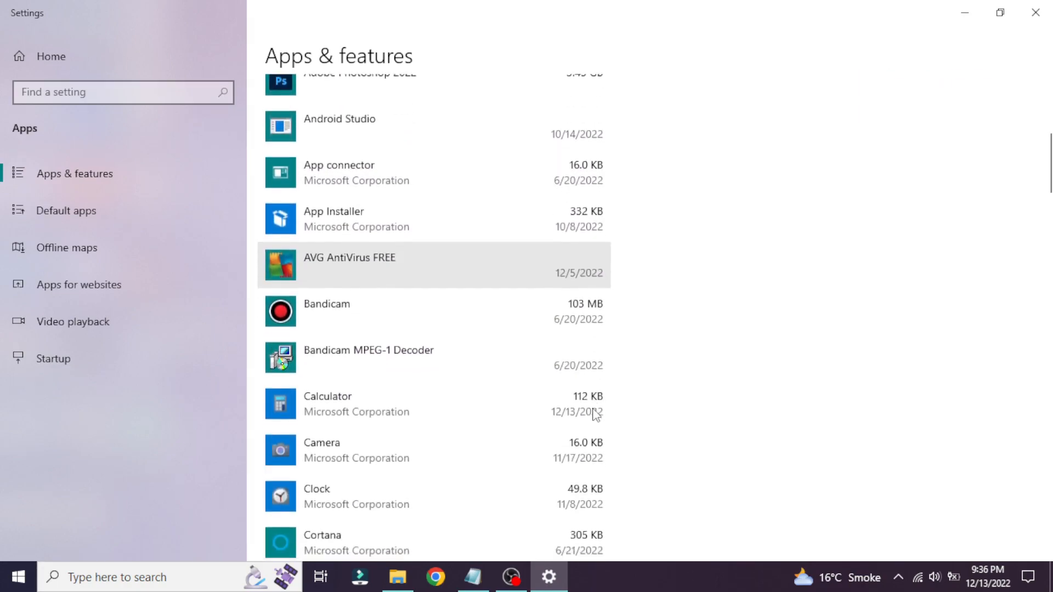
scroll("down", 3)
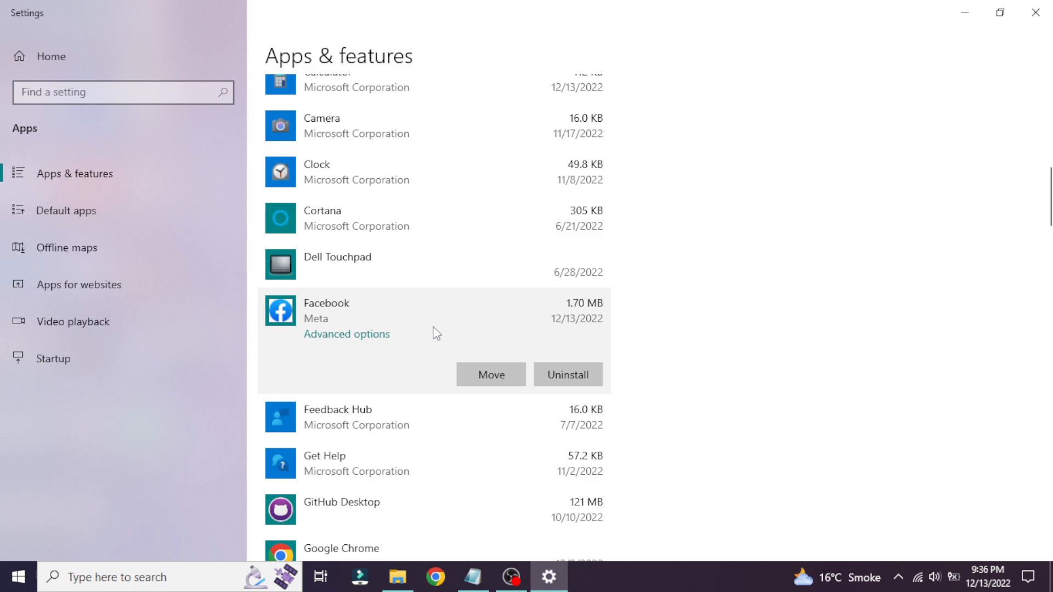
mouse_move(567, 374)
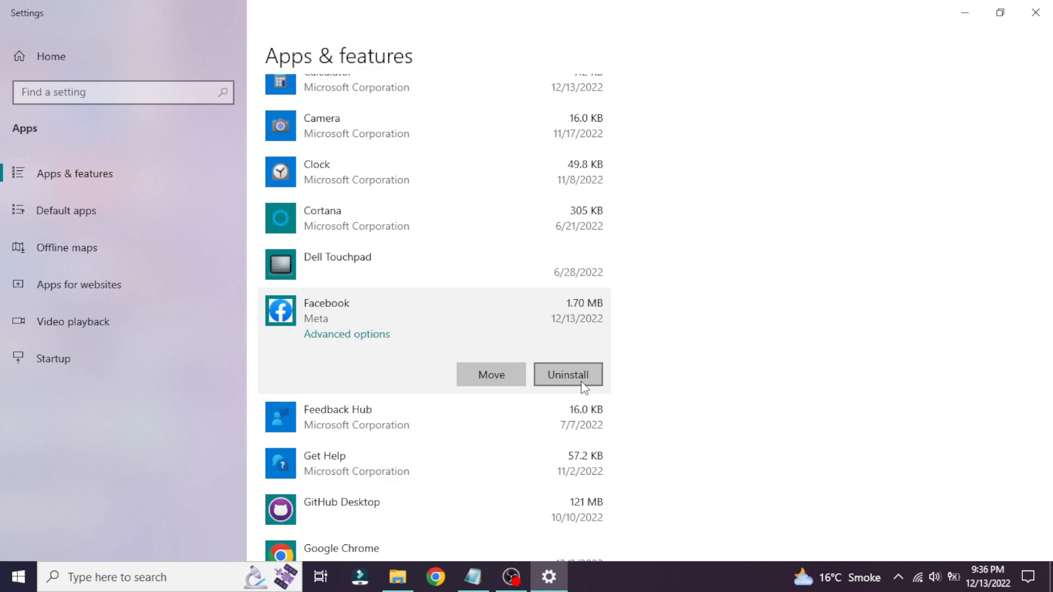
mouse_move(492, 375)
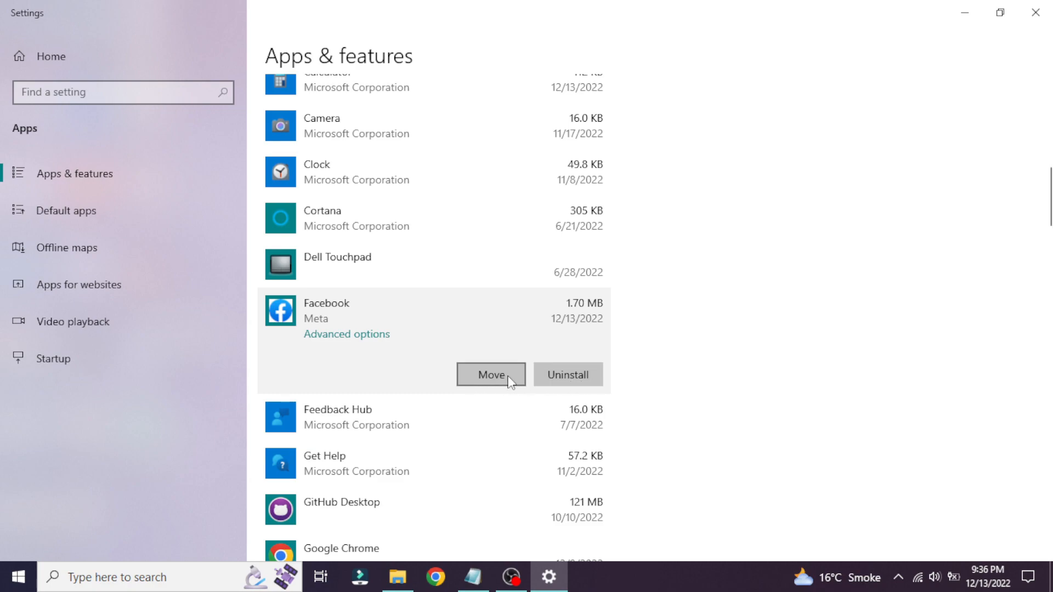
Step: Move the Facebook app to Local Disk (F:) and confirm the move
left_click(490, 374)
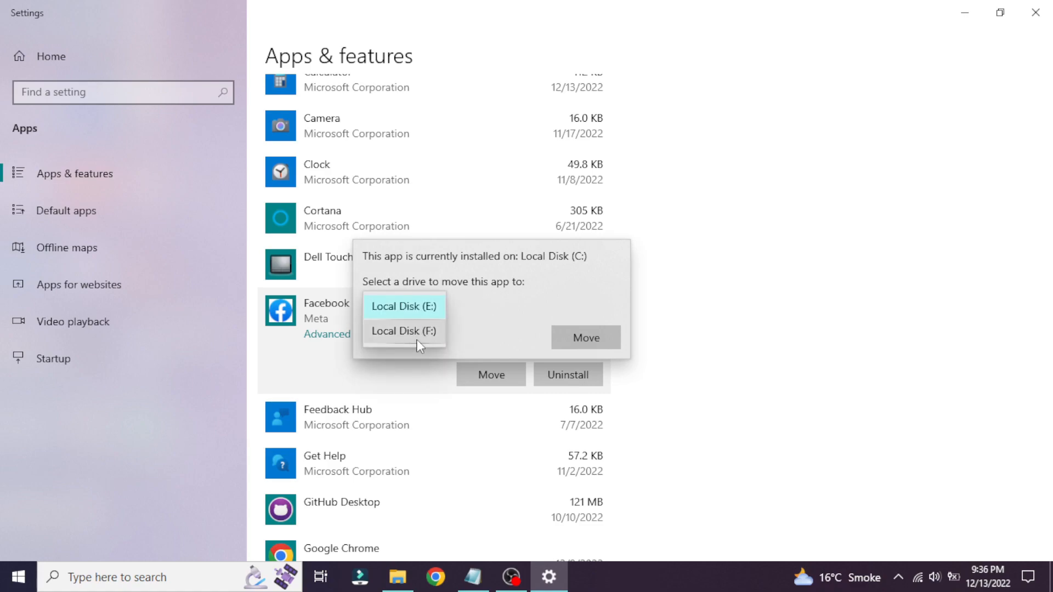
mouse_move(498, 337)
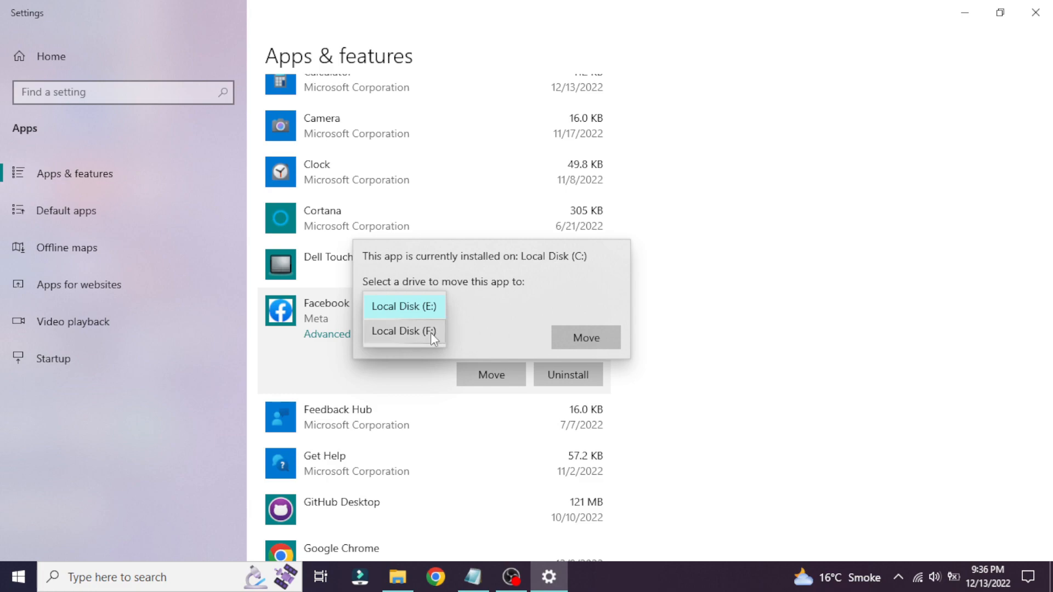
left_click(401, 330)
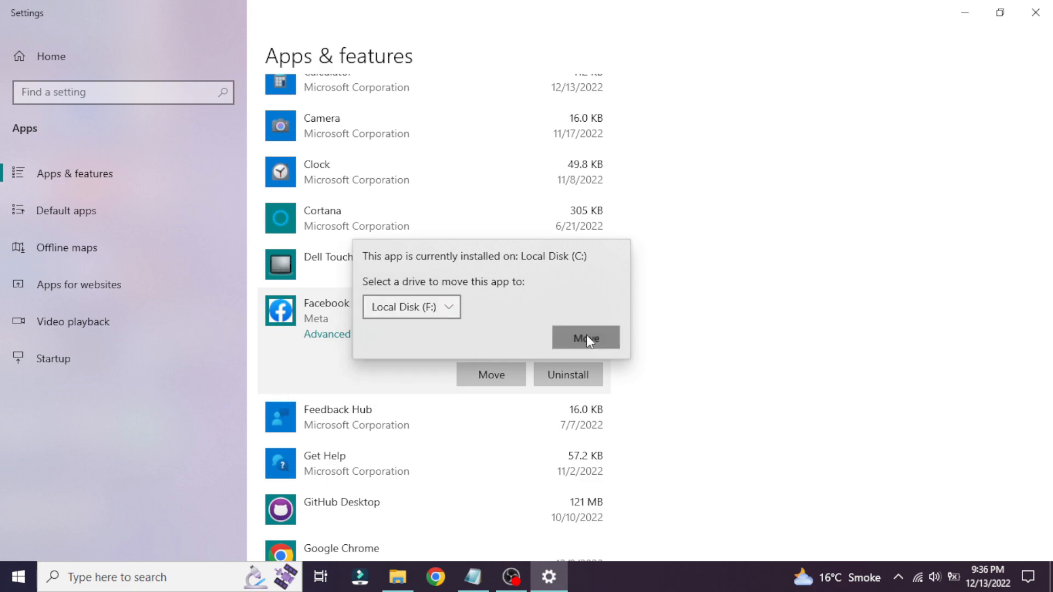
left_click(585, 337)
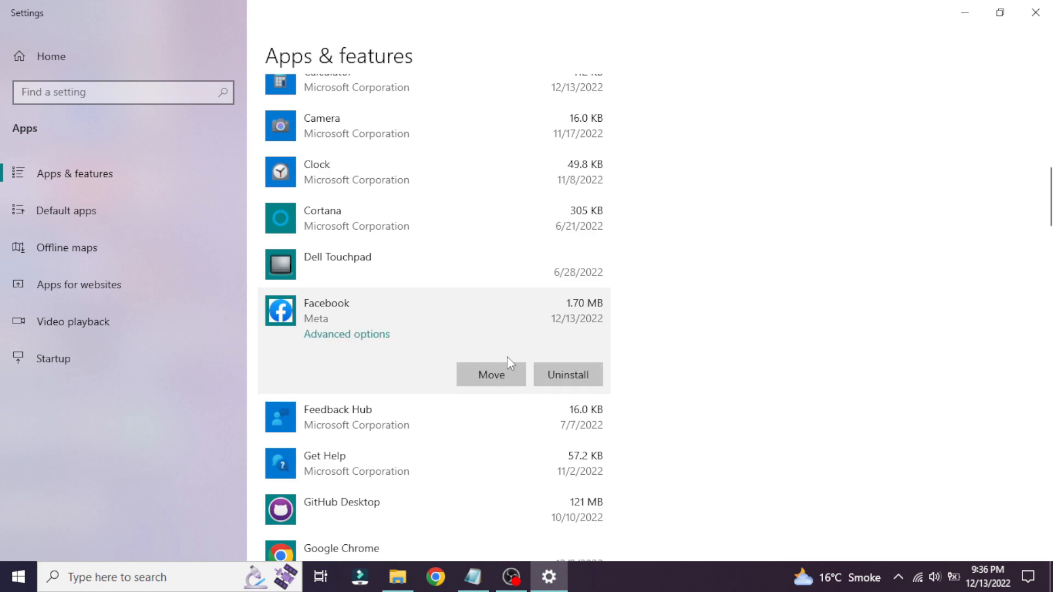
mouse_move(348, 338)
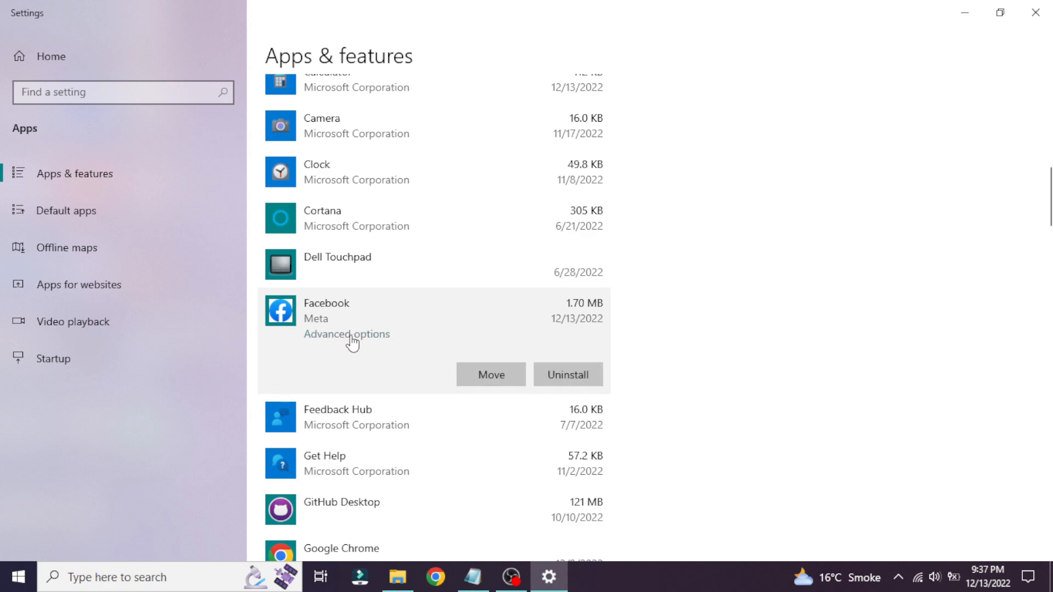
Step: Go into Facebook's Advanced options and scroll to the Reset section
left_click(346, 334)
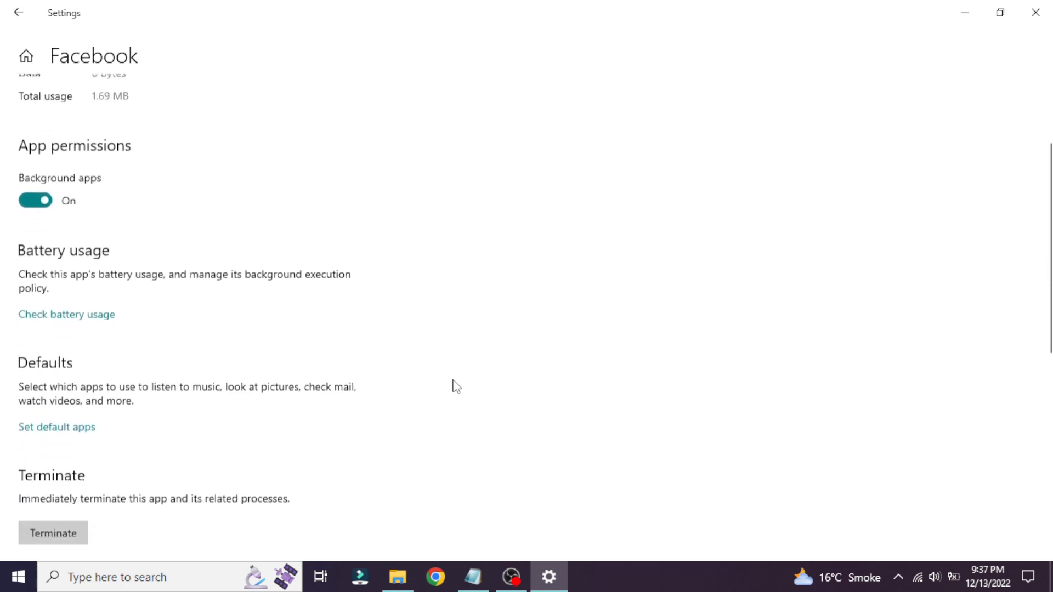
scroll("down", 3)
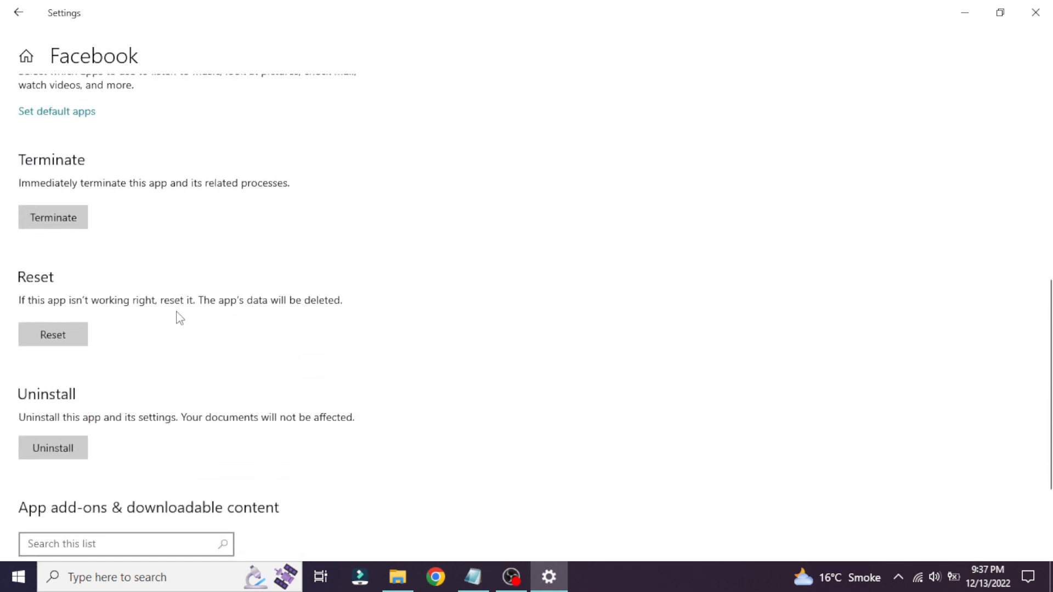
mouse_move(98, 316)
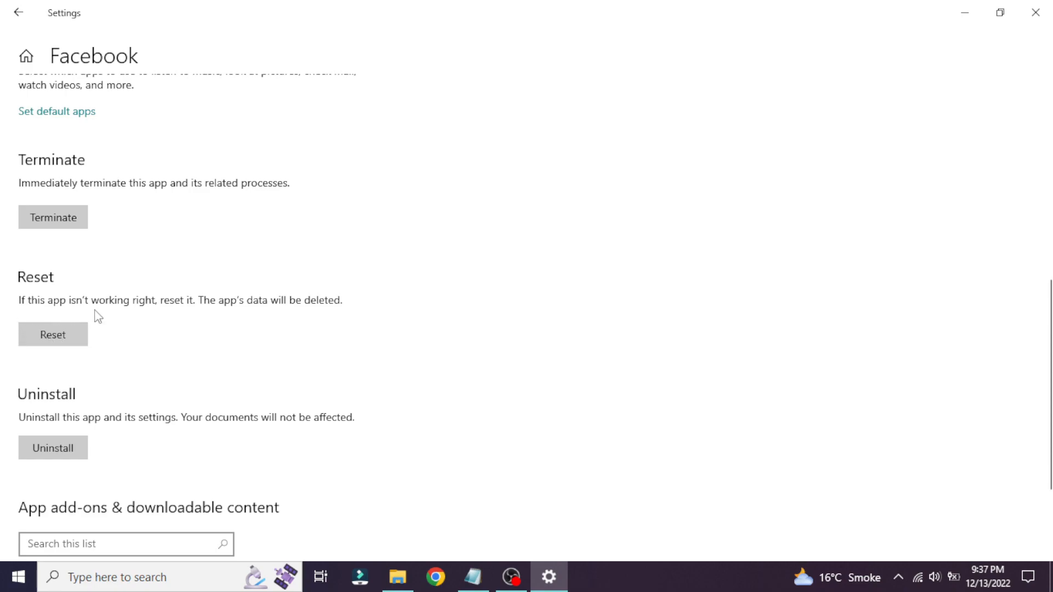
mouse_move(296, 326)
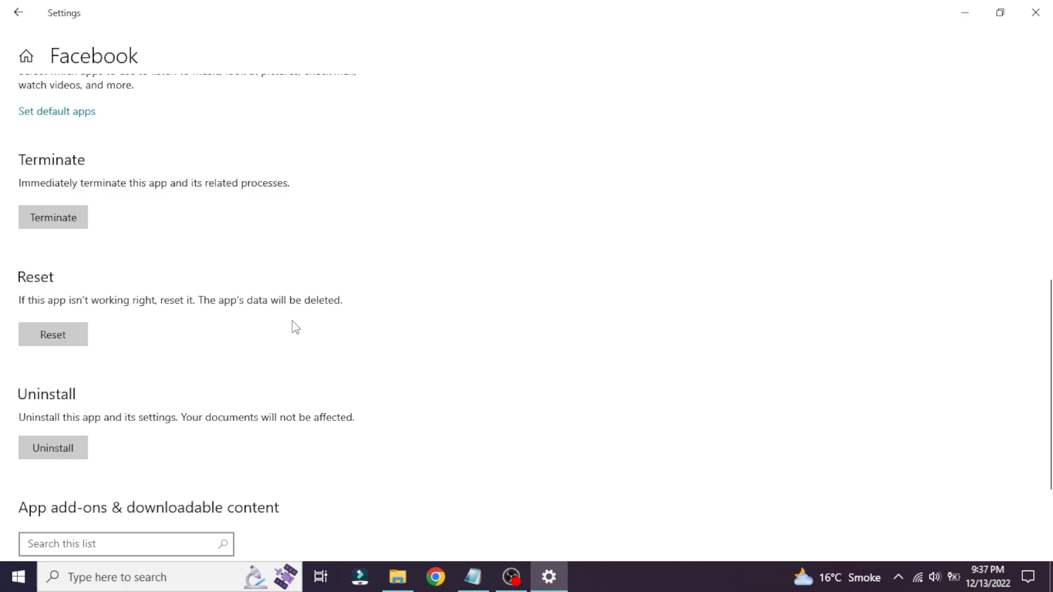
mouse_move(322, 325)
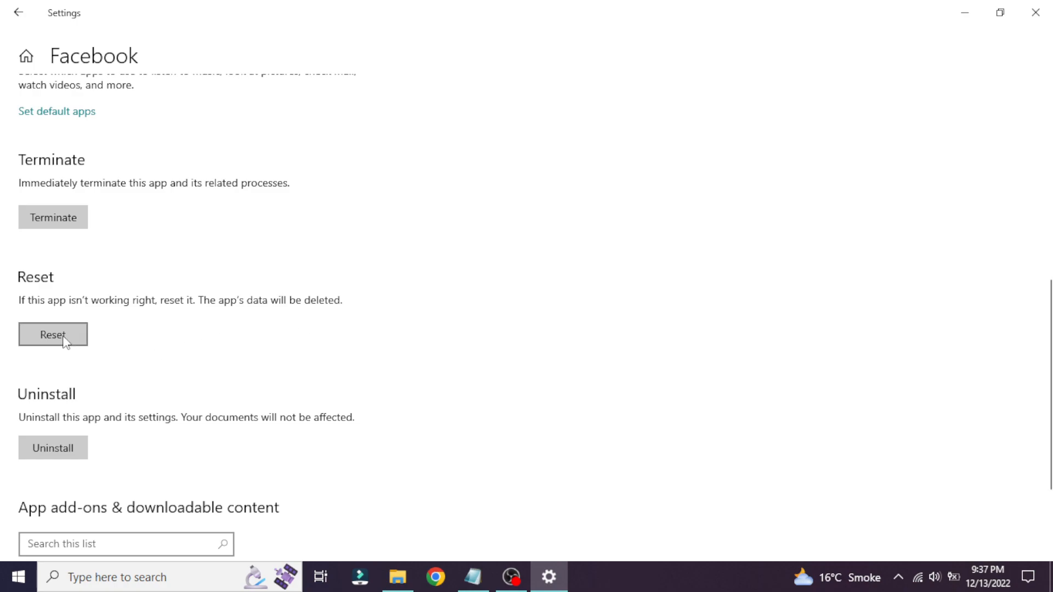
Step: Reset the Facebook app, confirming permanent deletion of its data, until the checkmark appears
left_click(52, 334)
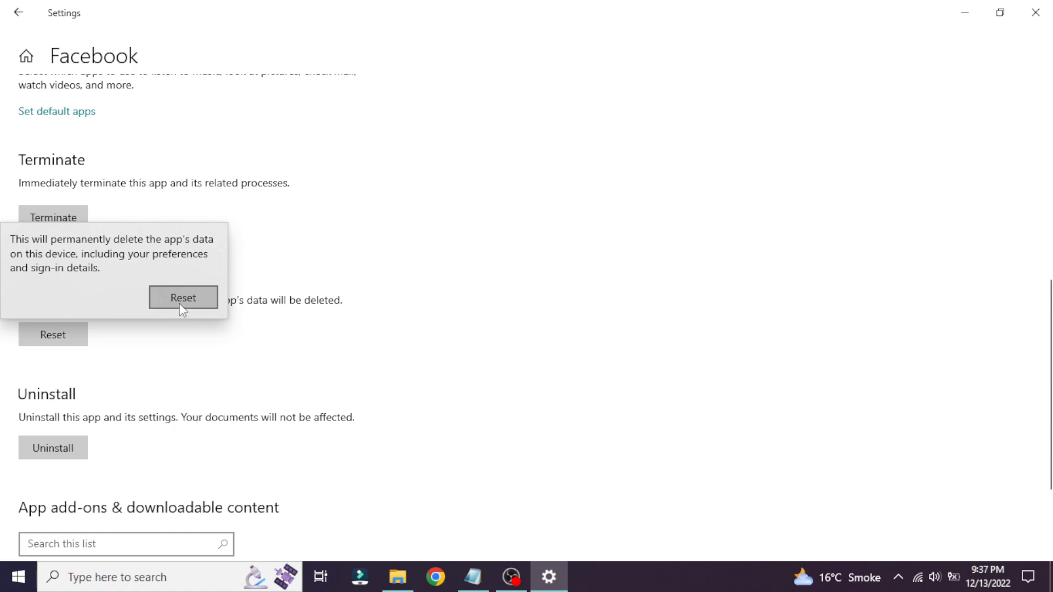
left_click(183, 297)
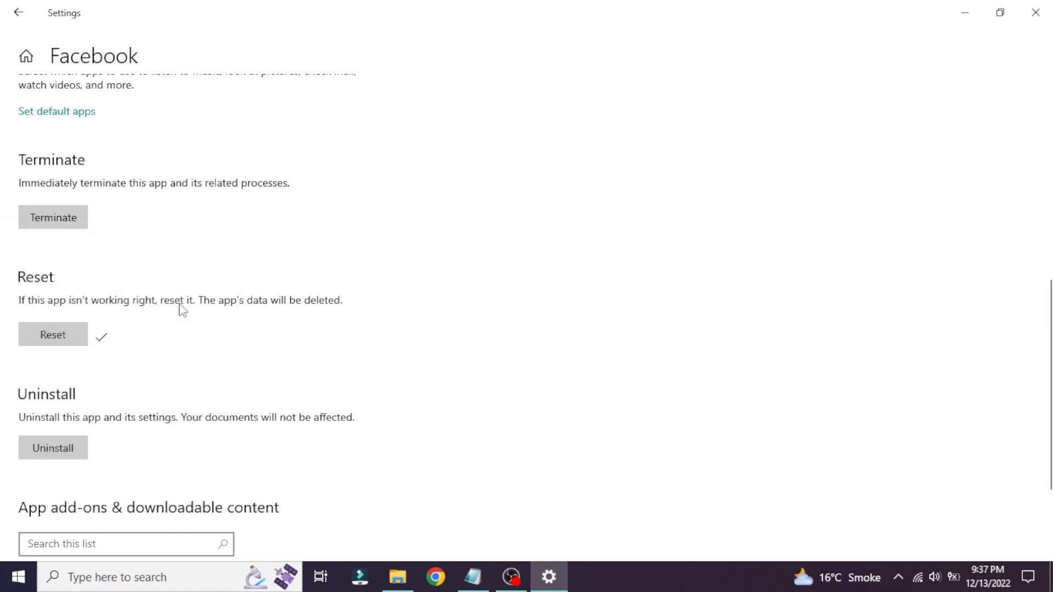
scroll("down", 3)
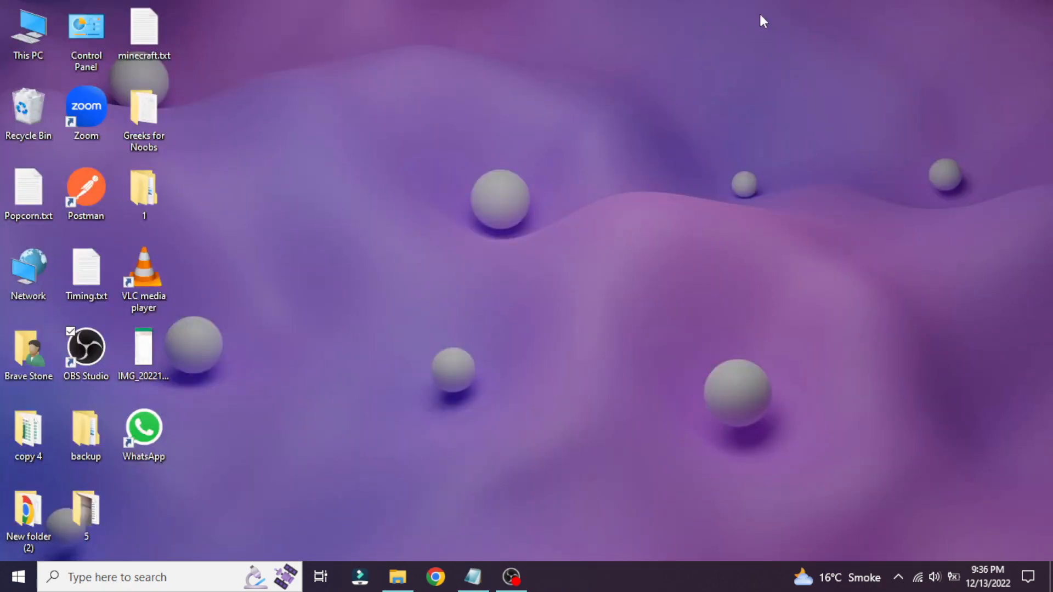
left_click(85, 344)
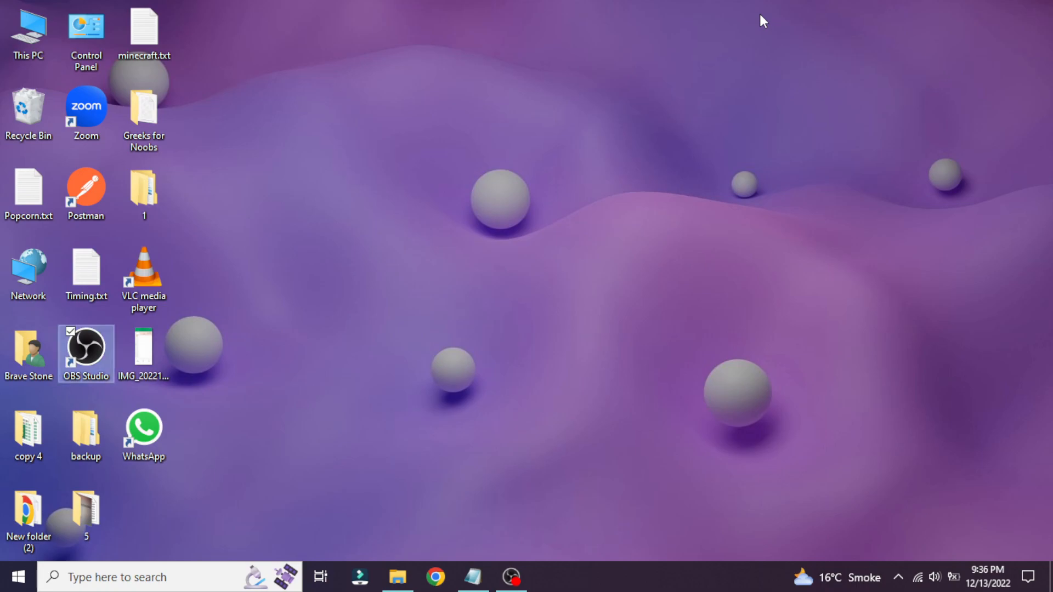